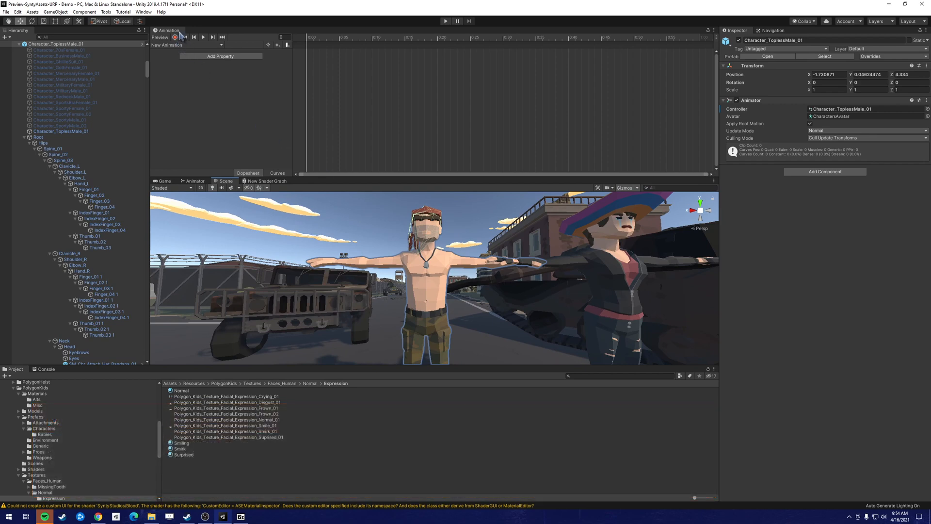
Choose New Animation as the clip to edit for the topless male character
click(187, 45)
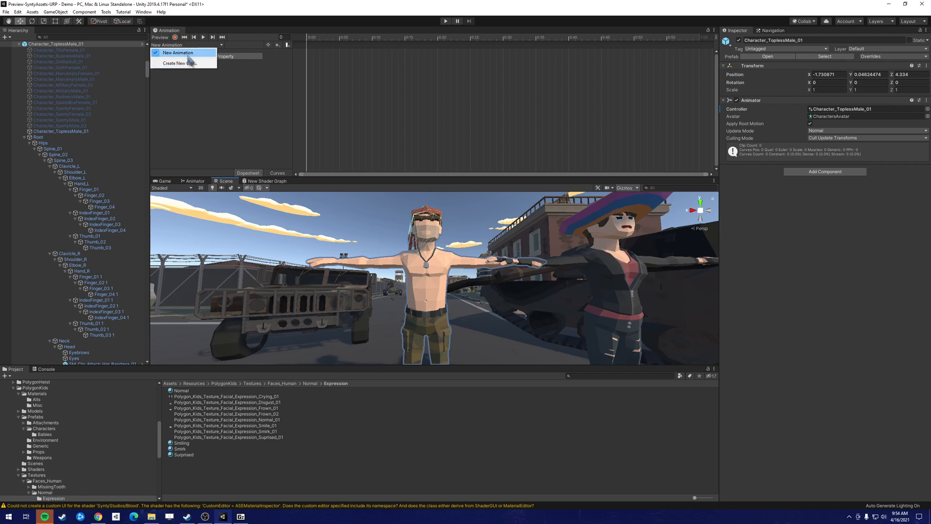
click(178, 53)
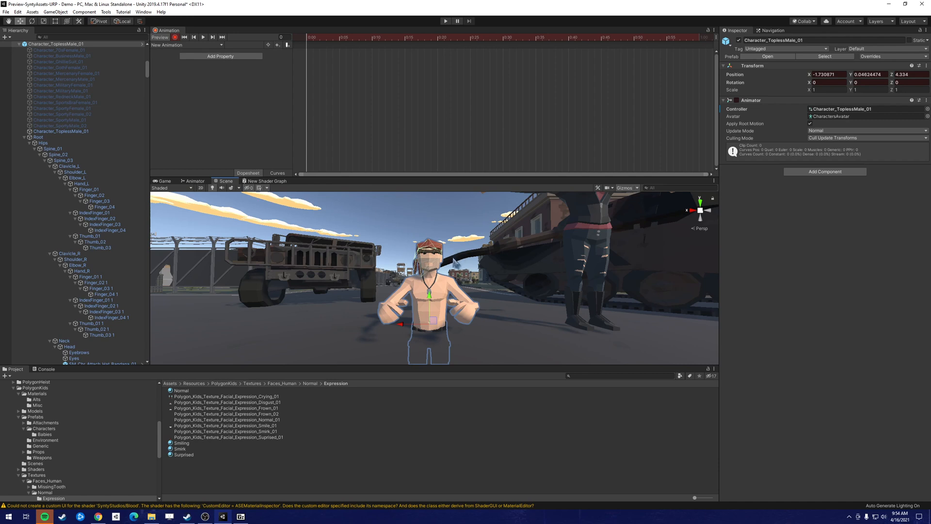
mouse_move(457, 258)
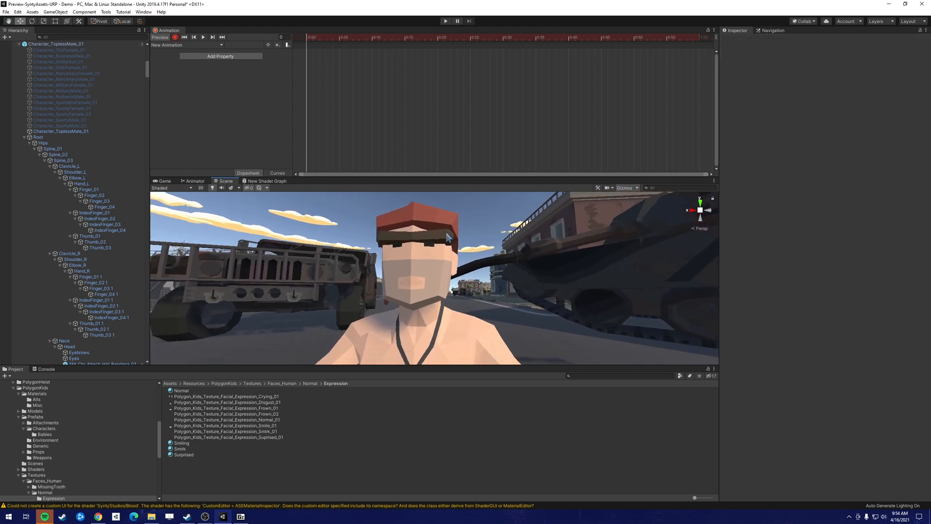
mouse_move(191, 299)
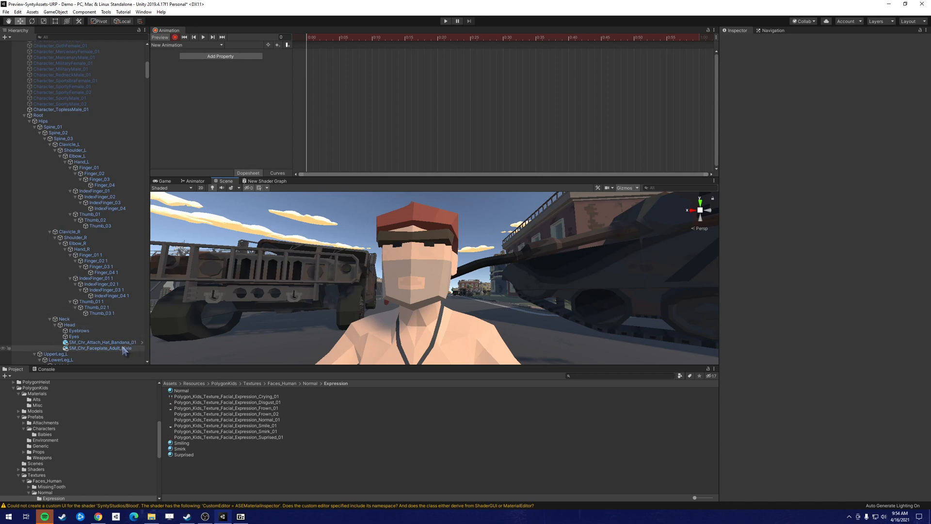
mouse_move(114, 351)
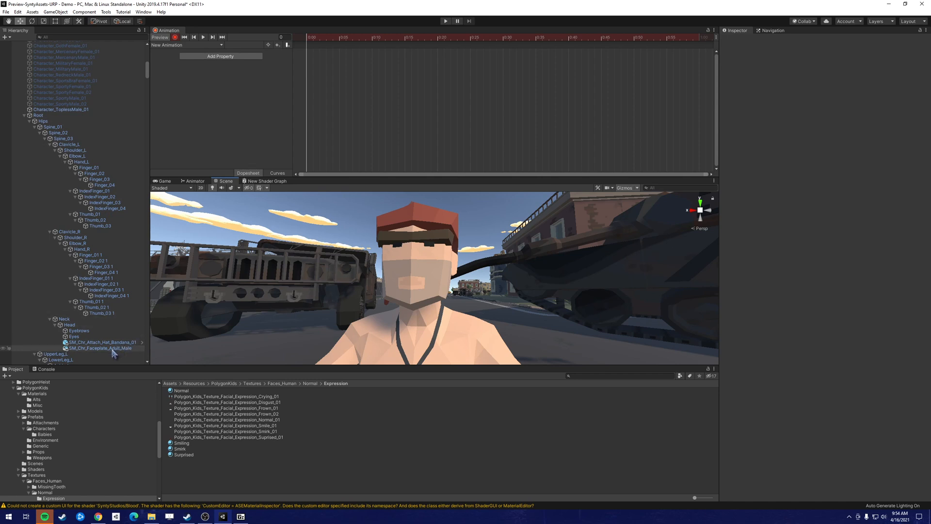
Give SM_Chr_Faceplate_Adult_Male the Smiling material as a recorded keyframe
click(98, 347)
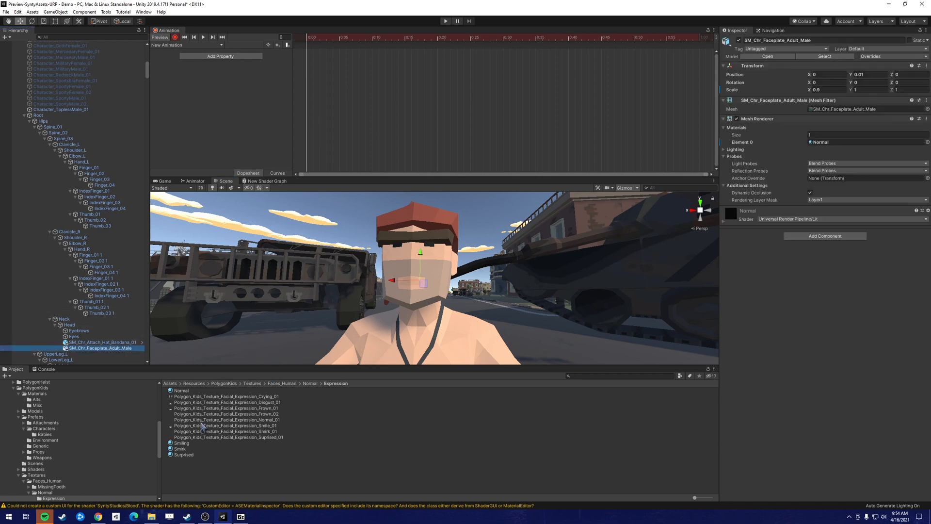
click(182, 443)
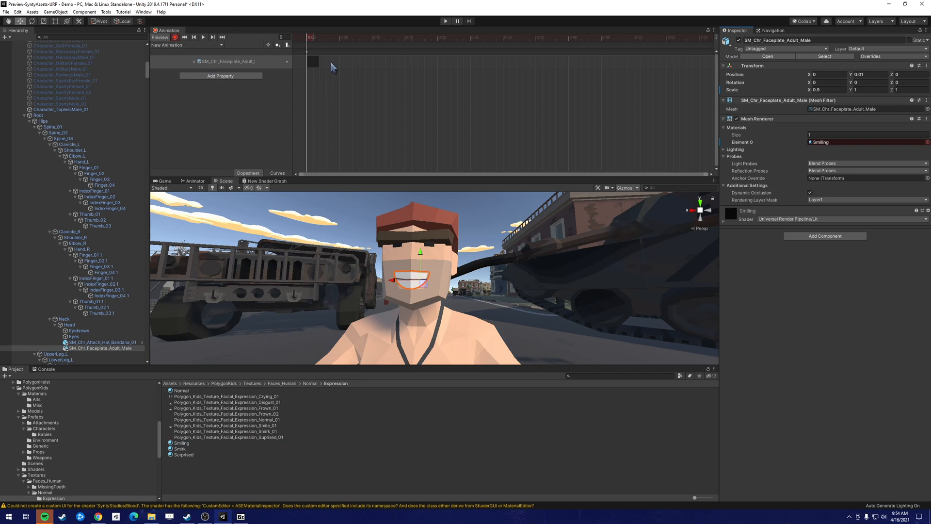
mouse_move(241, 358)
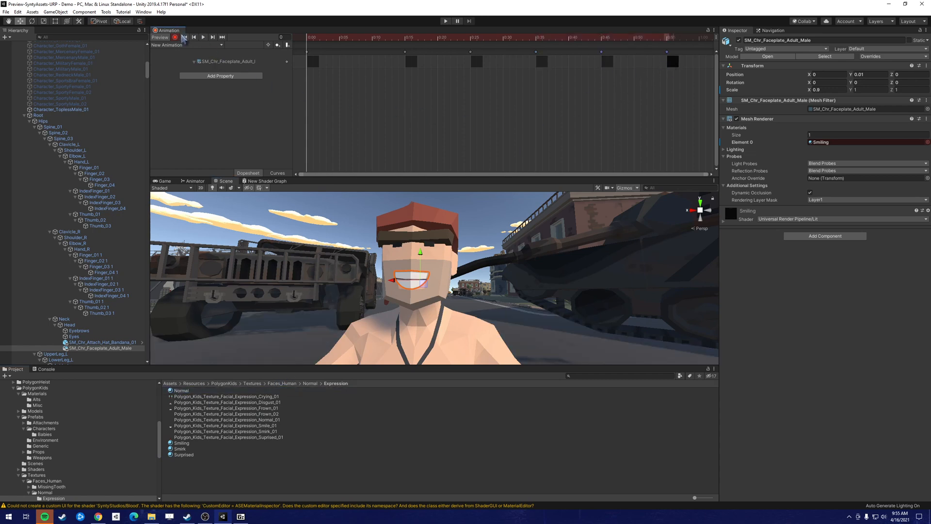
mouse_move(203, 37)
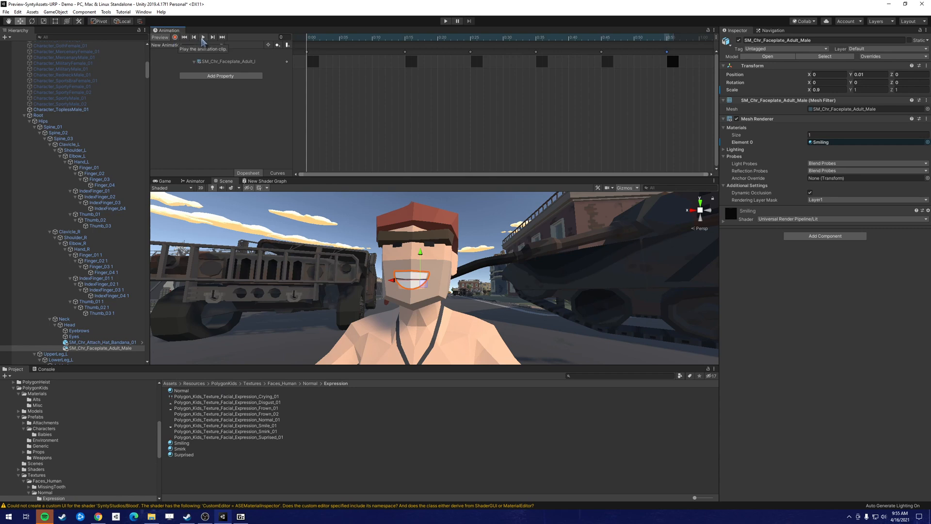
click(203, 37)
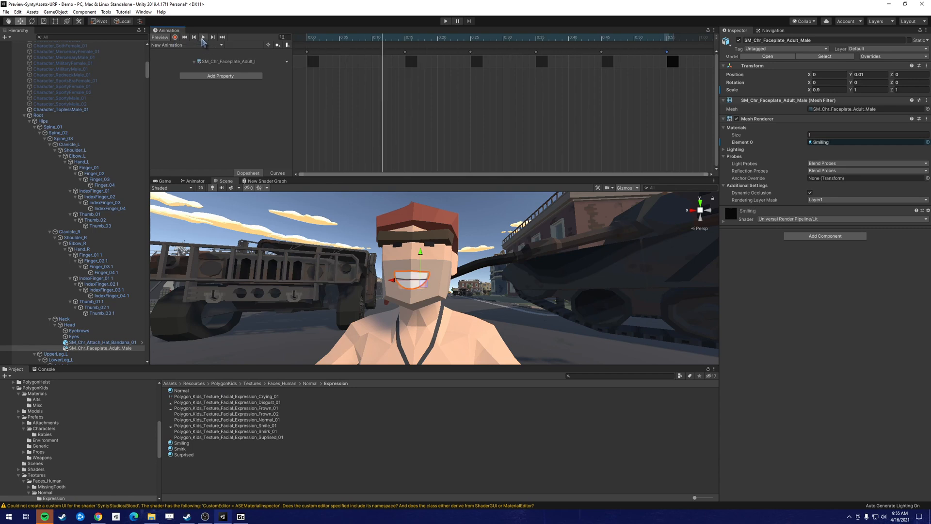
click(203, 37)
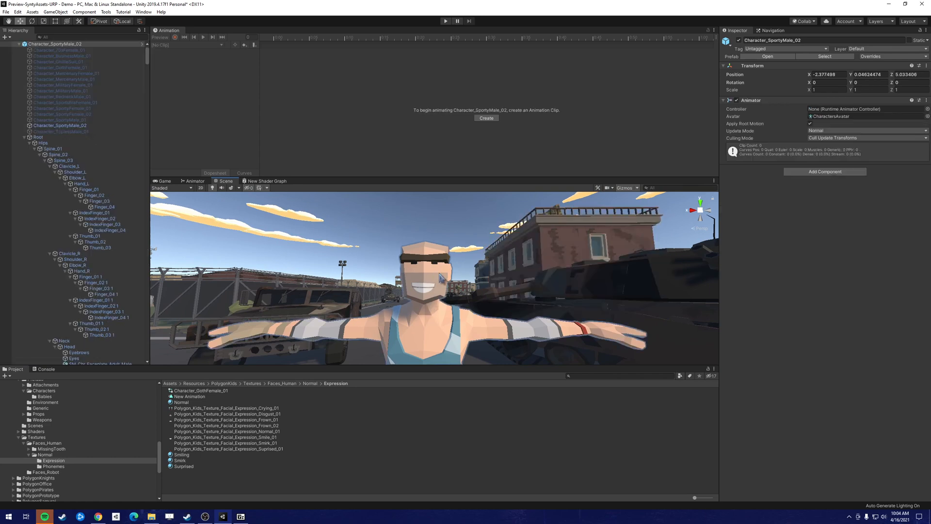
Select Character_SportyMale_02 and begin creating its first animation clip
click(428, 279)
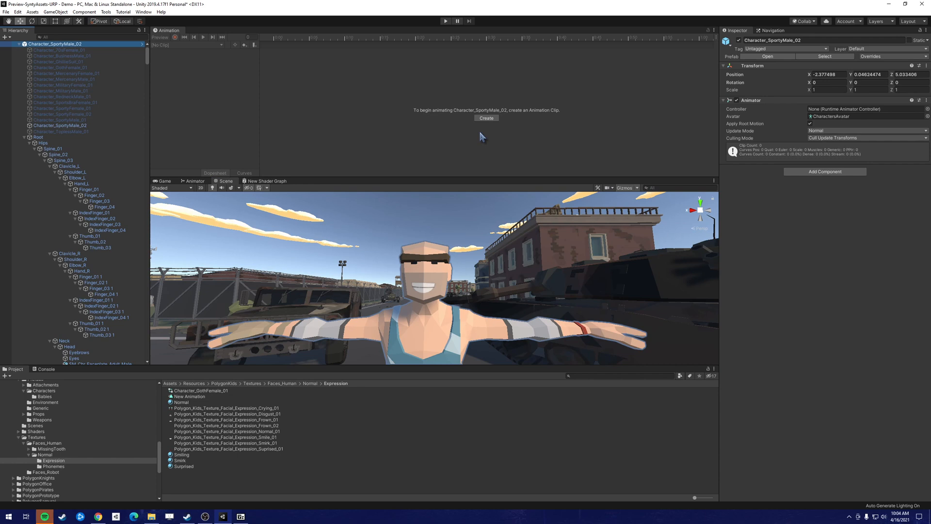
mouse_move(433, 117)
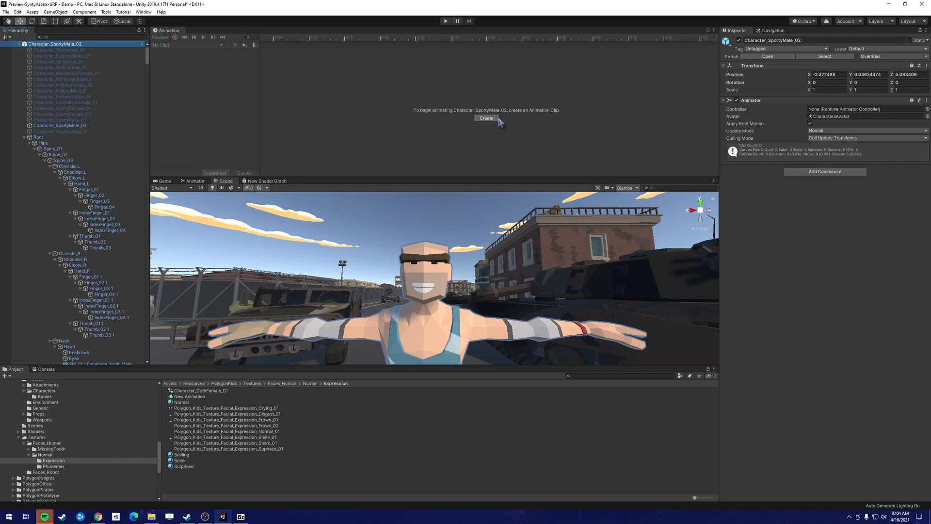
click(486, 117)
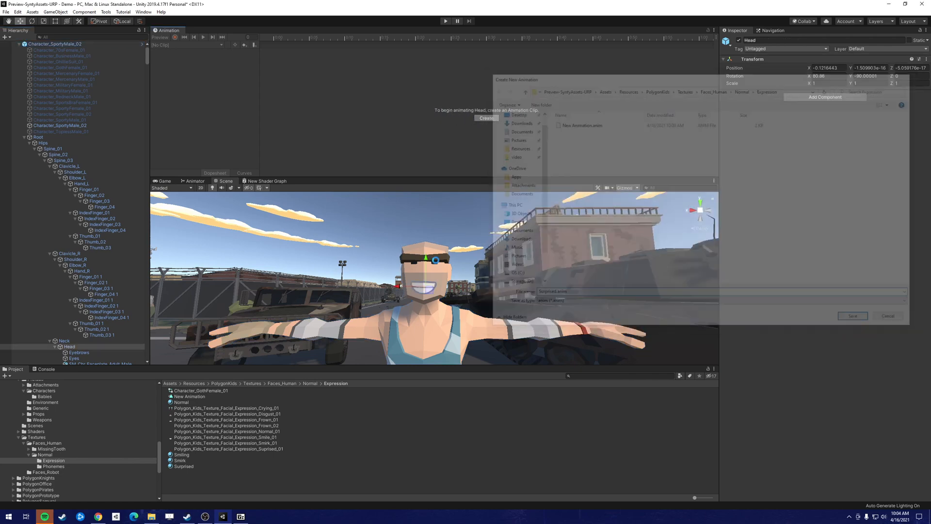
Save the new clip as Surprised.anim and start recording keyframes into it
click(852, 315)
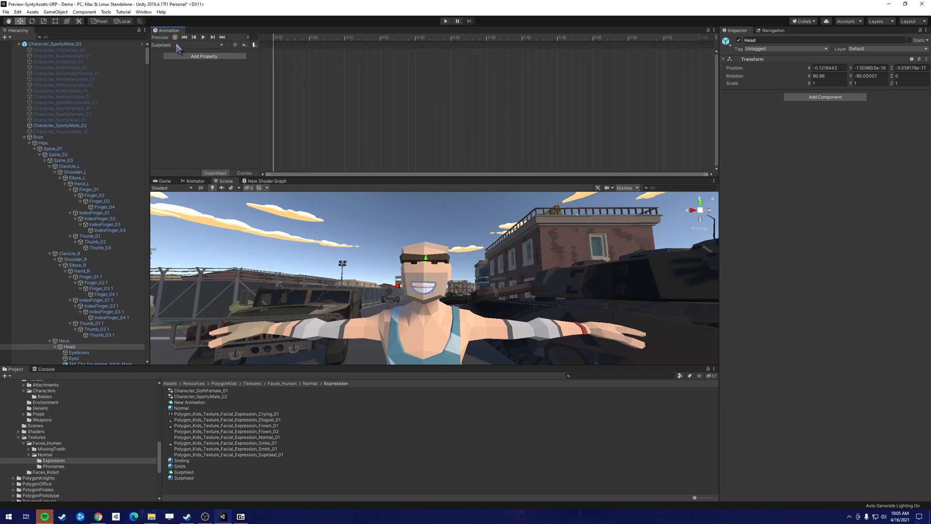
click(176, 36)
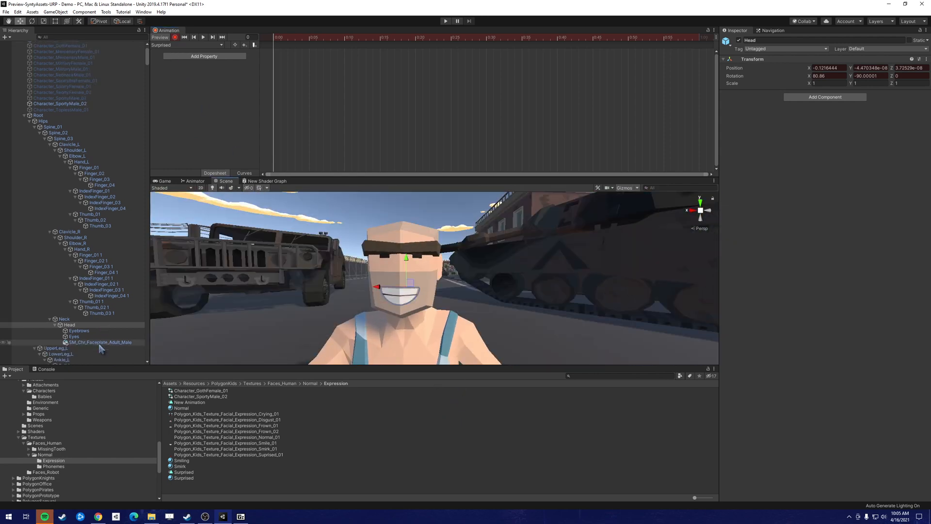
Key SM_Chr_Faceplate_Adult_Male to the Normal material at several points in Surprised
click(101, 343)
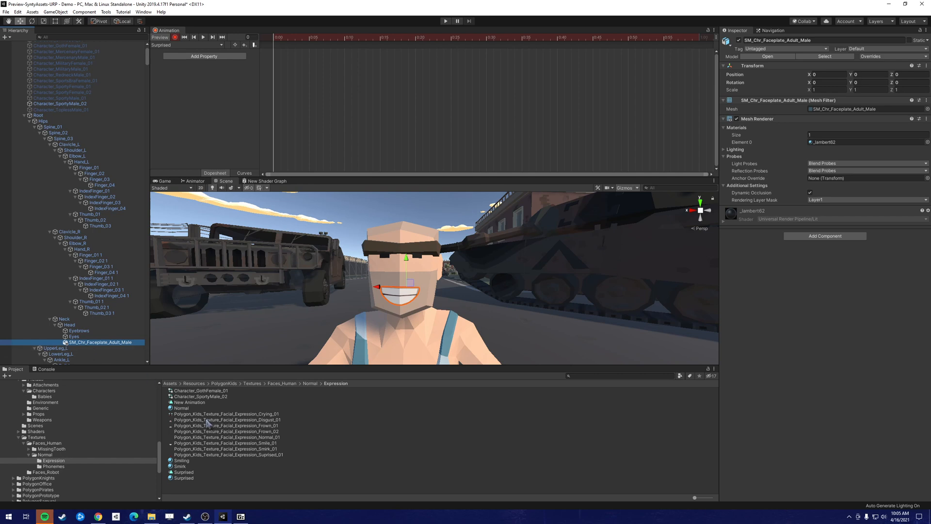
mouse_move(210, 423)
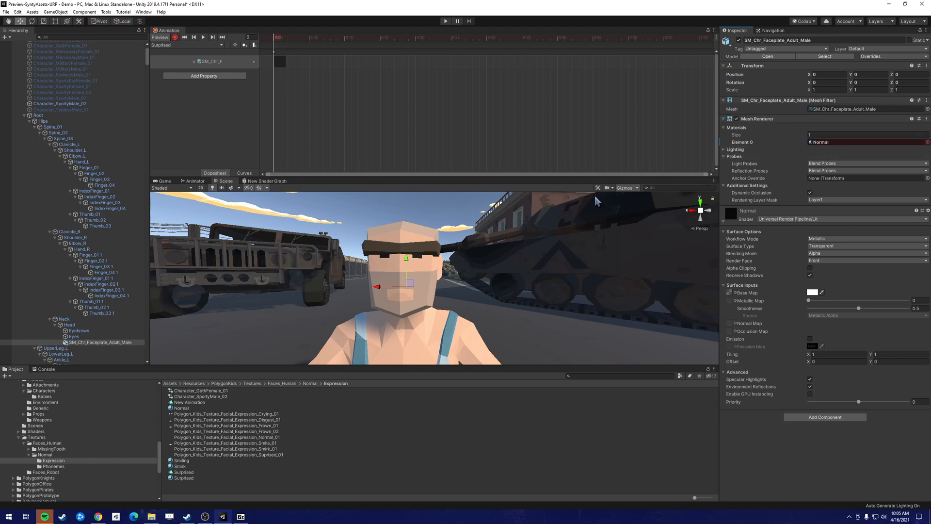
mouse_move(279, 64)
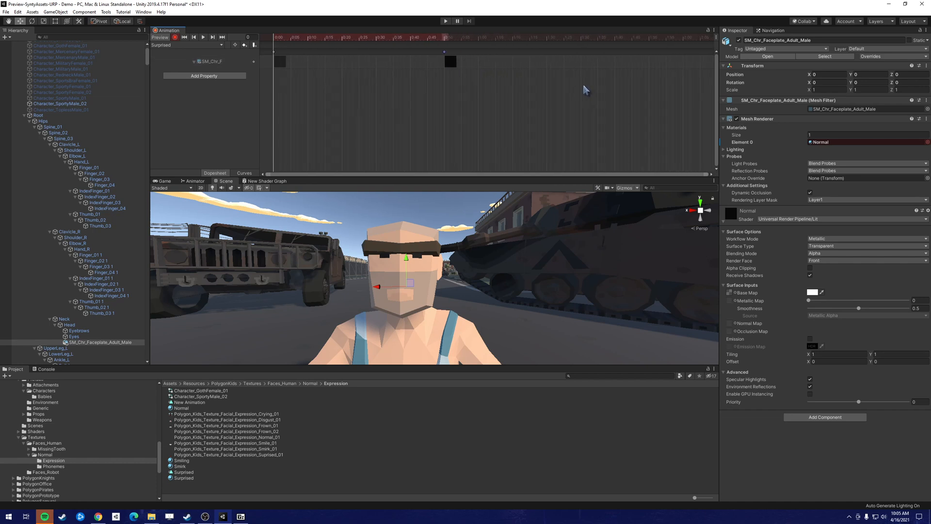
click(184, 478)
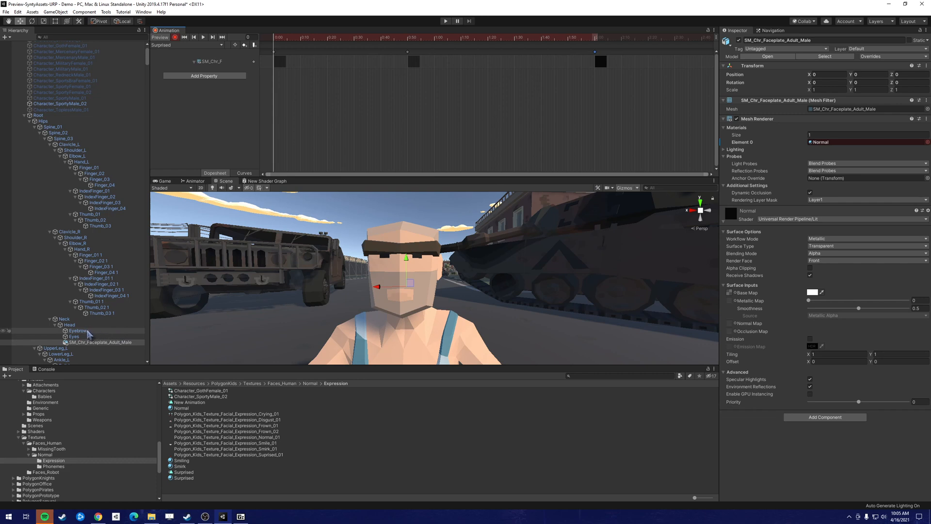
Key the Eyebrows' Position Y at the clip start and again later in Surprised
click(77, 331)
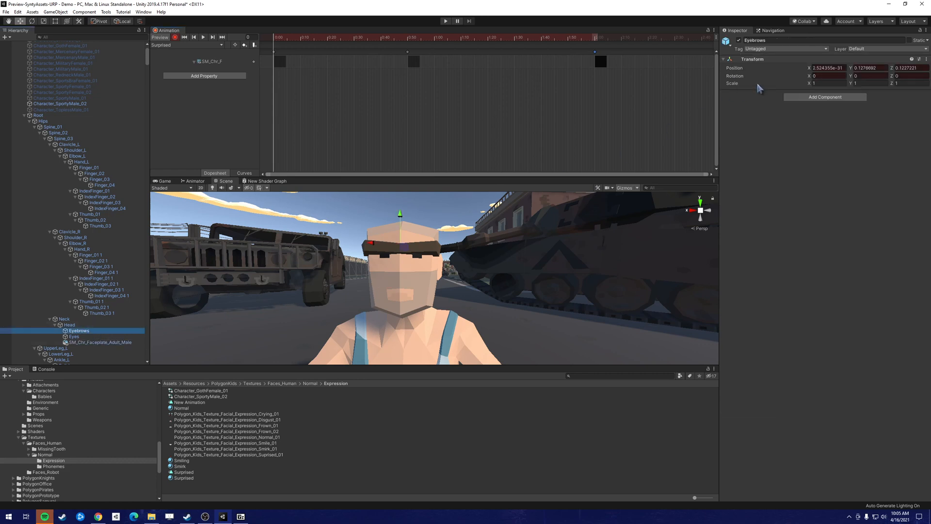
click(868, 67)
text(0.14)
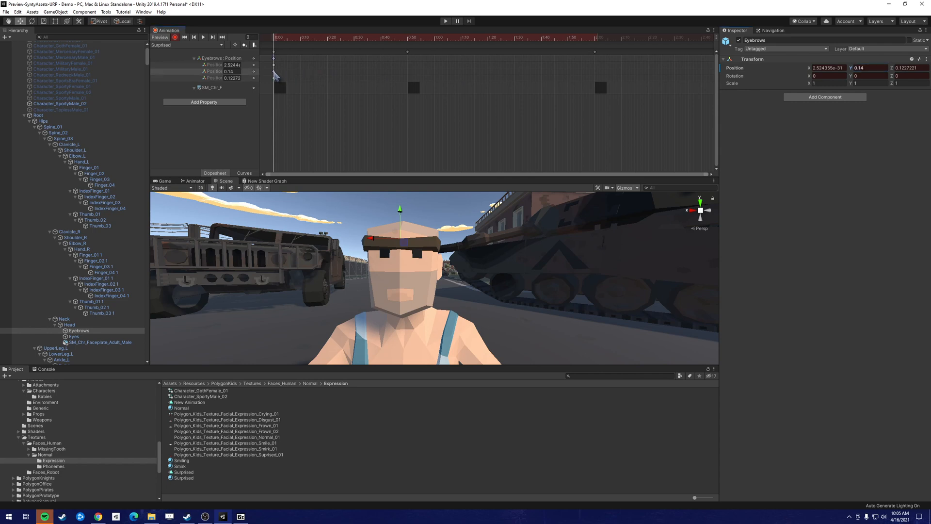
click(492, 38)
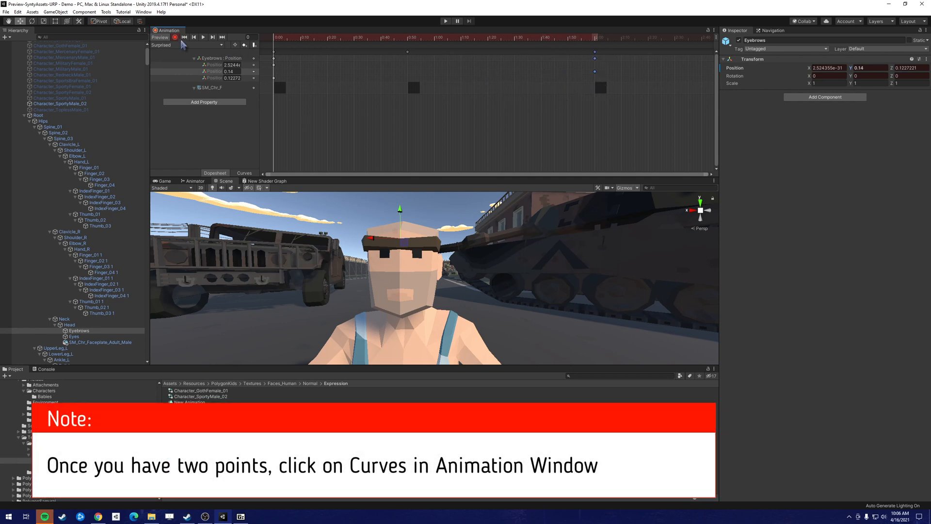
click(245, 173)
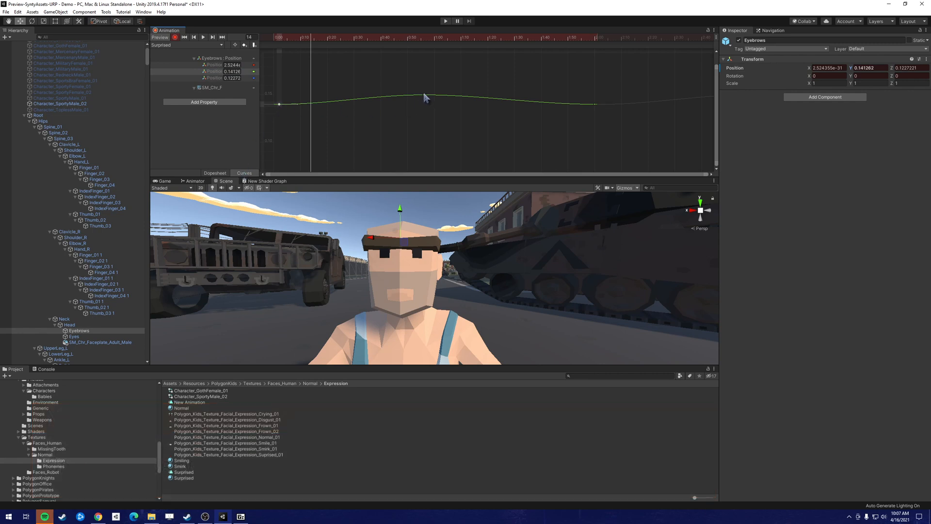
Reshape the Position Y curve so the brows rise steadily, then preview the surprised face
drag(424, 97, 424, 90)
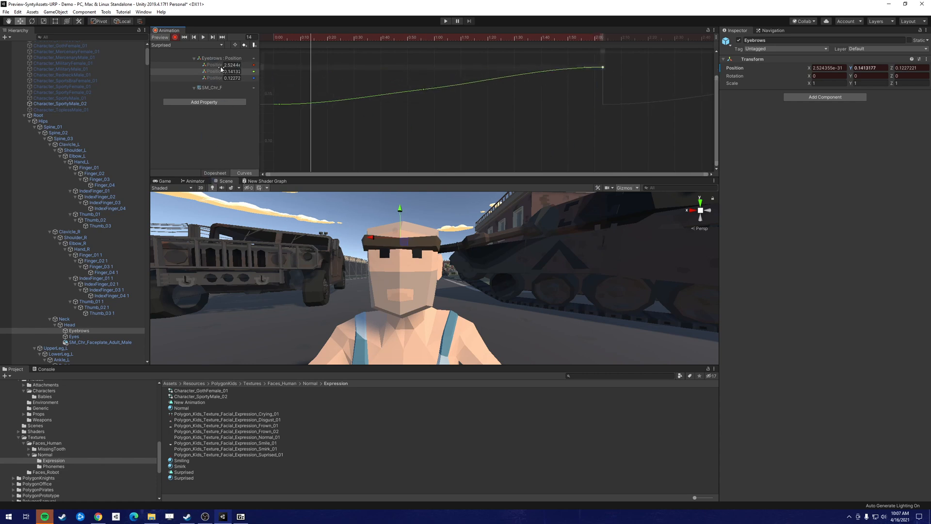
click(203, 37)
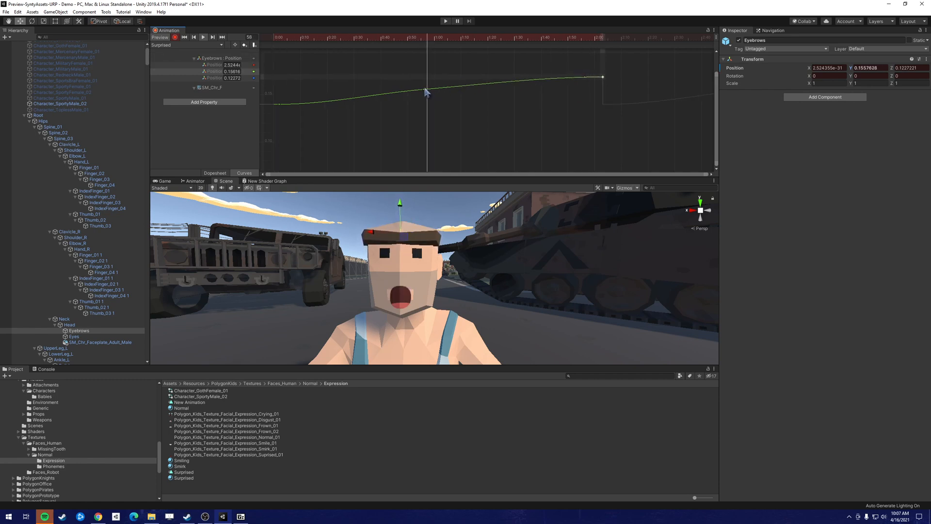
drag(426, 93, 451, 105)
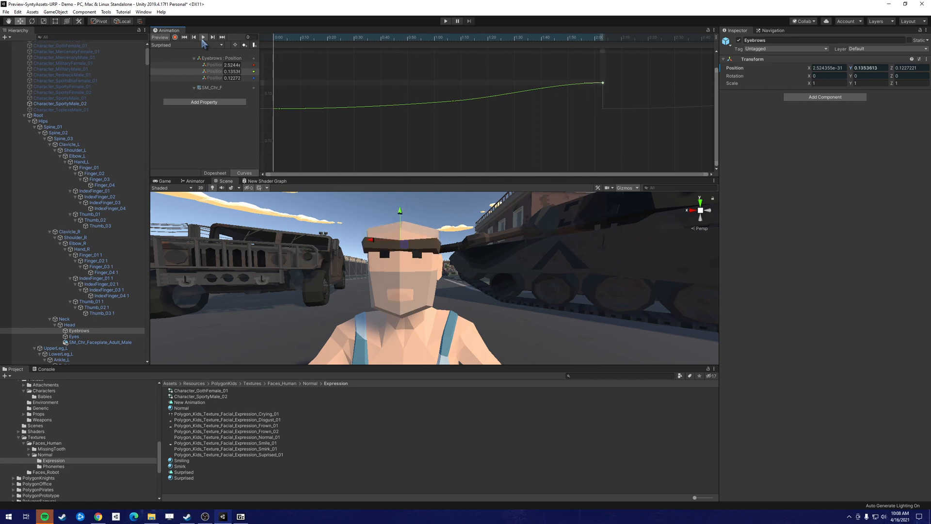
click(202, 37)
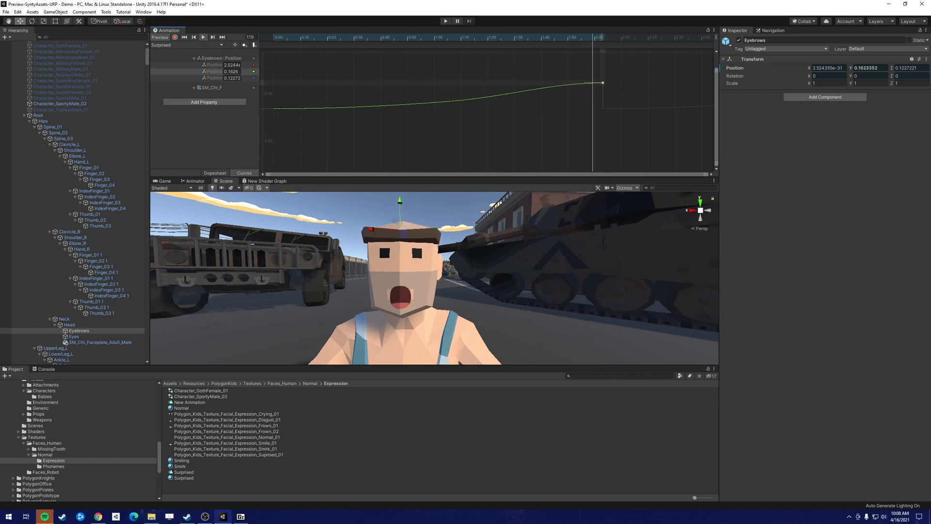